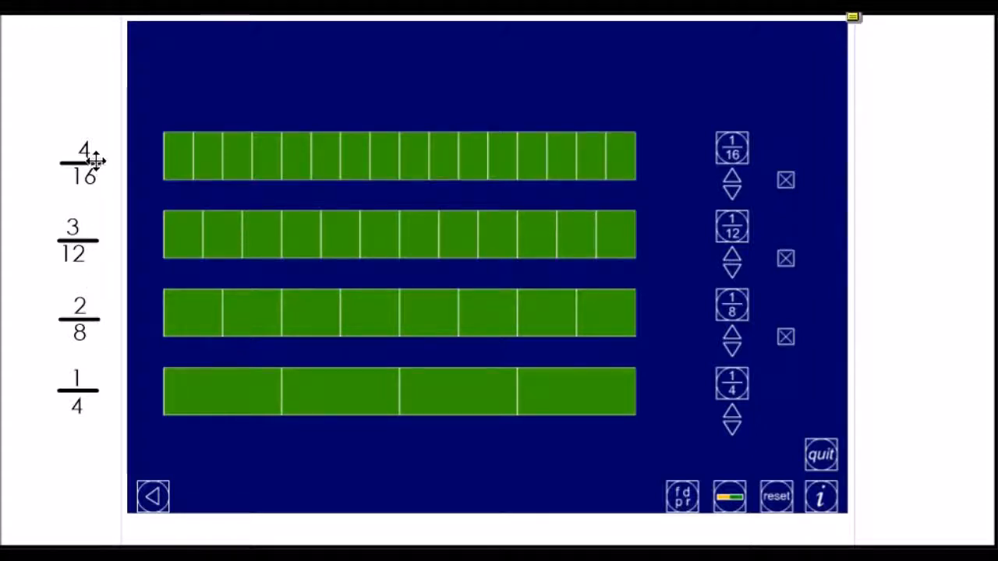
mouse_move(86, 374)
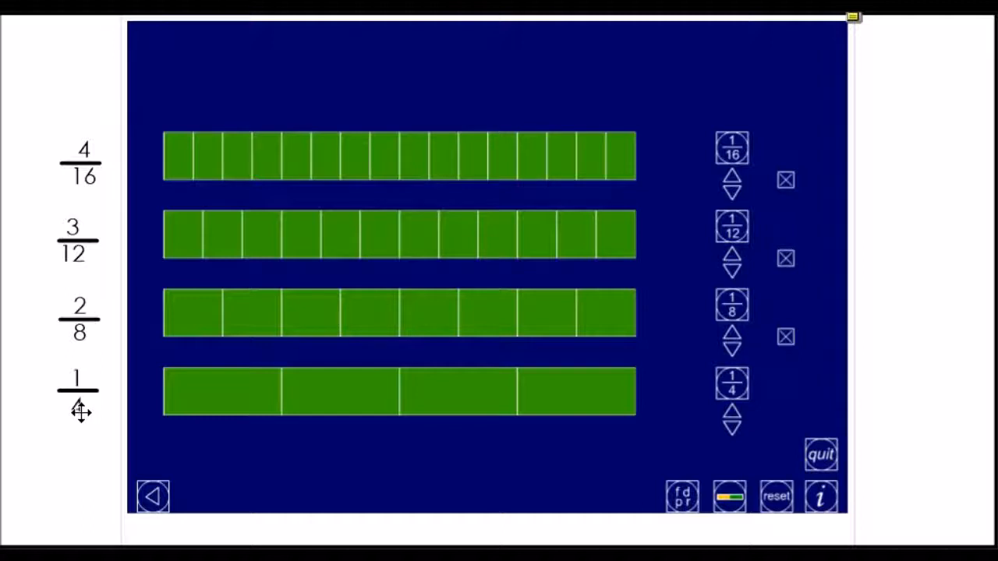
mouse_move(81, 265)
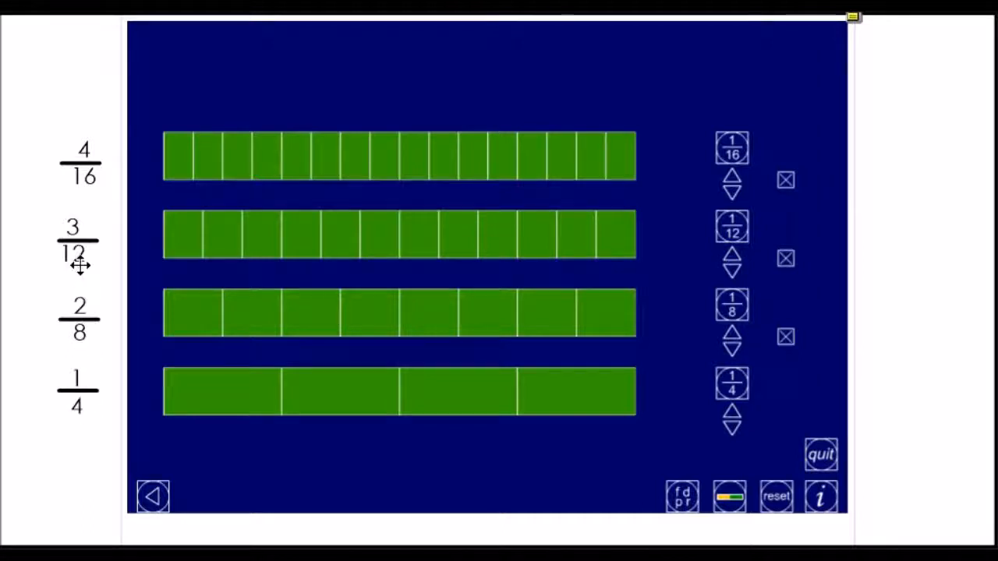
mouse_move(145, 398)
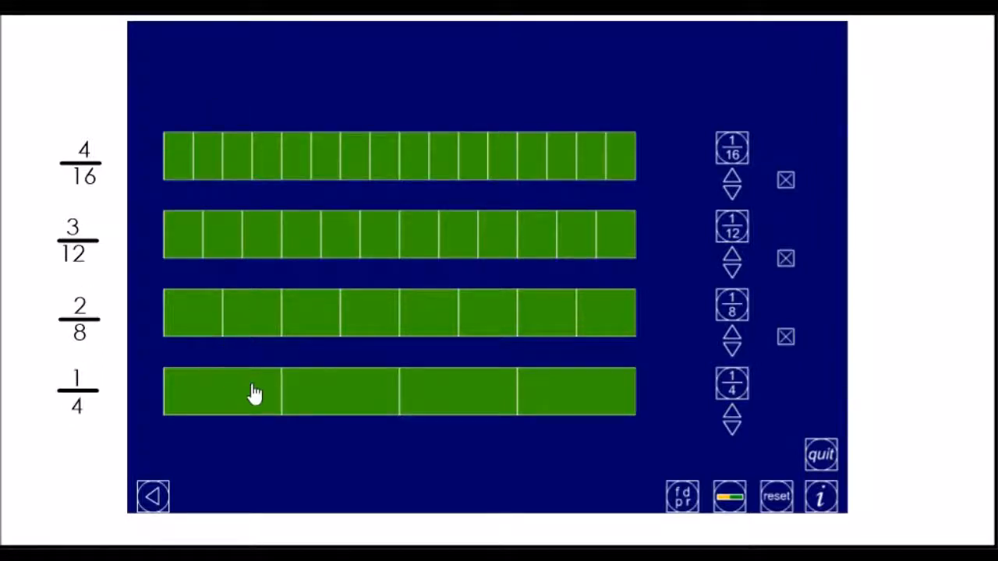
Shade the first quarter of the quarters bar and the first eighth of the eighths bar
click(221, 391)
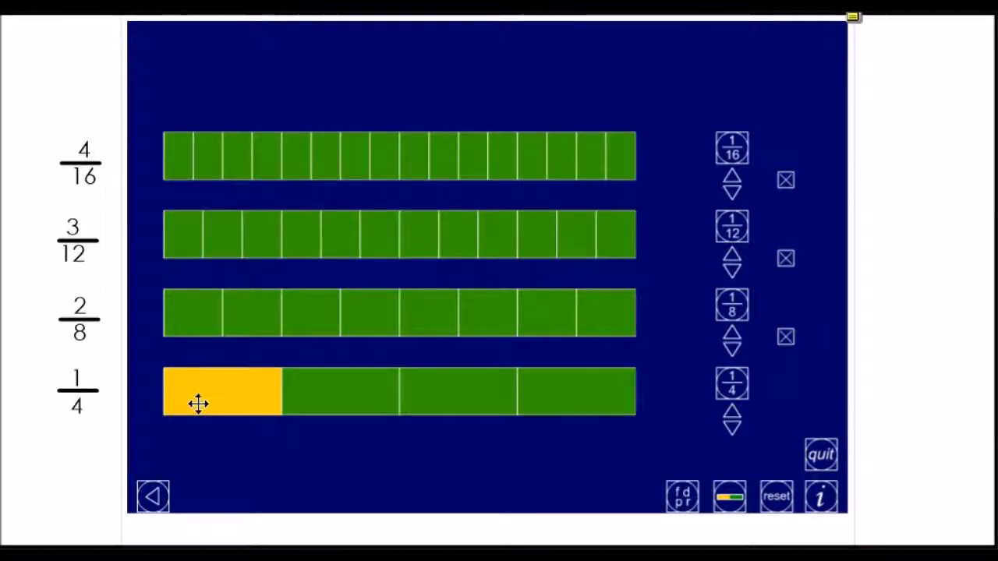
mouse_move(279, 246)
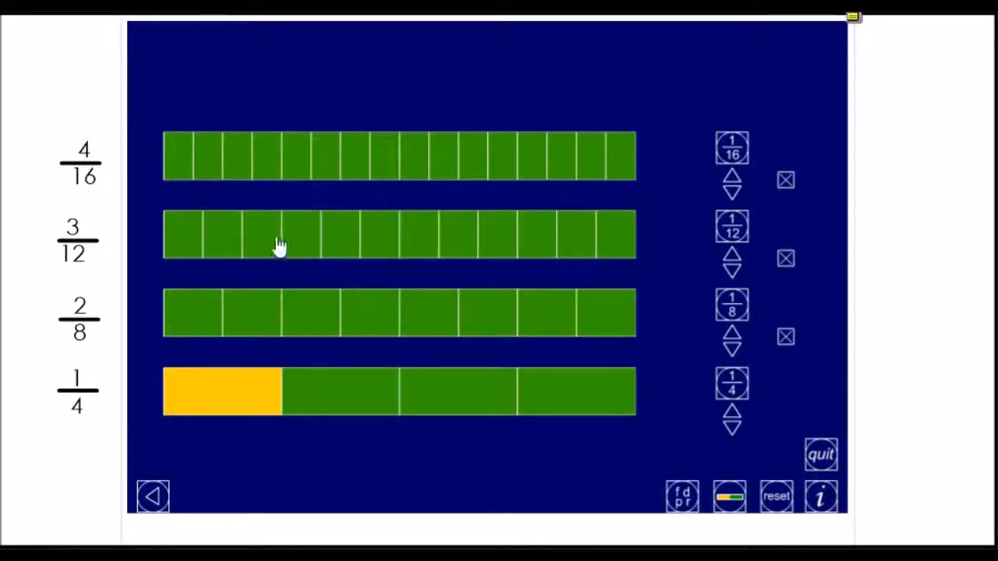
mouse_move(228, 408)
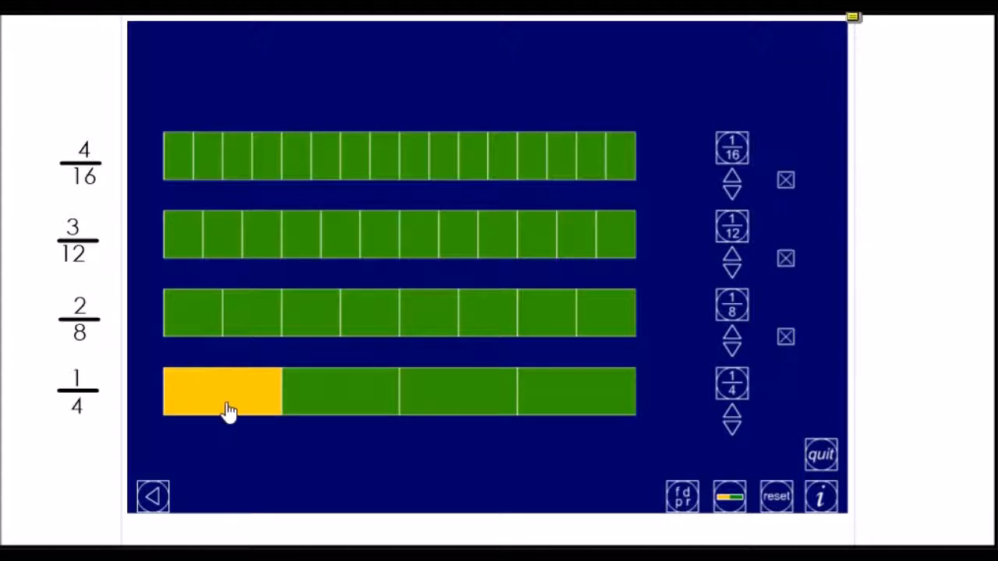
click(194, 312)
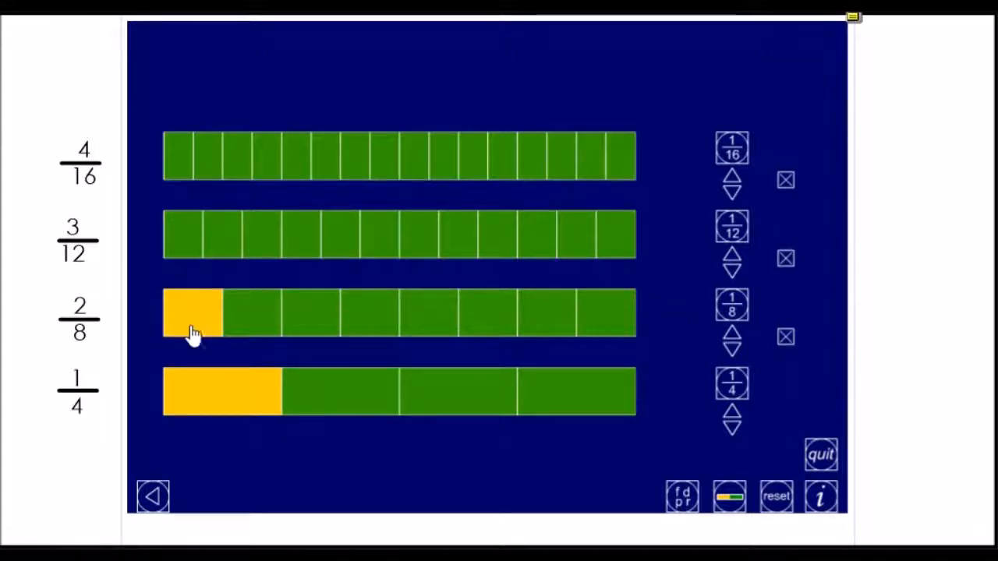
Shade a second eighth so 2/8 matches the shaded quarter
click(251, 312)
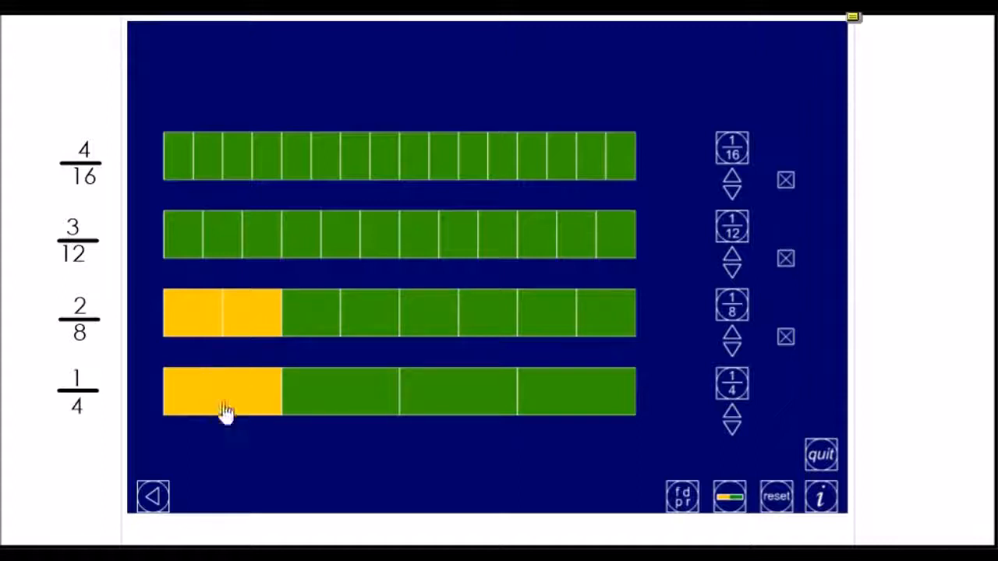
mouse_move(215, 352)
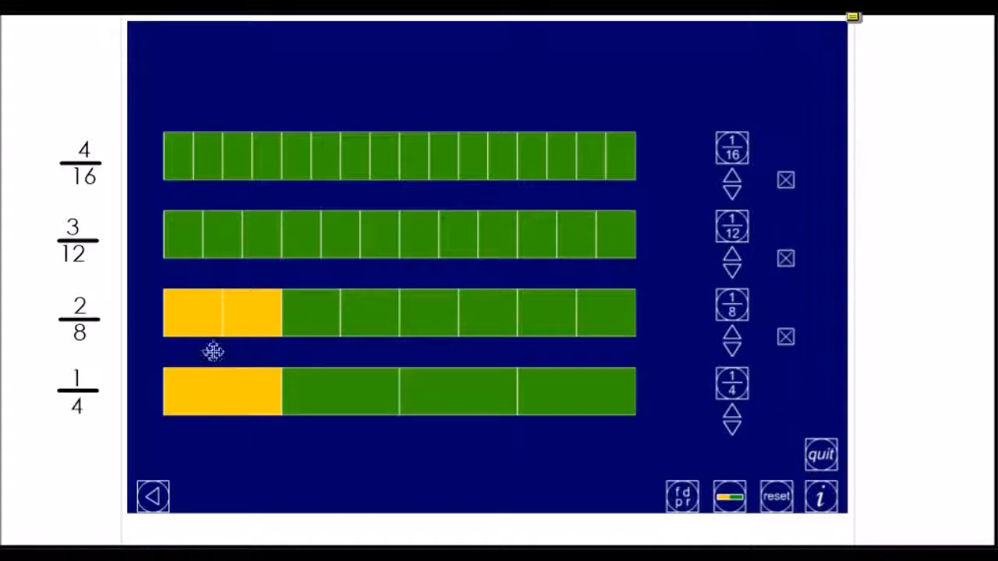
mouse_move(195, 229)
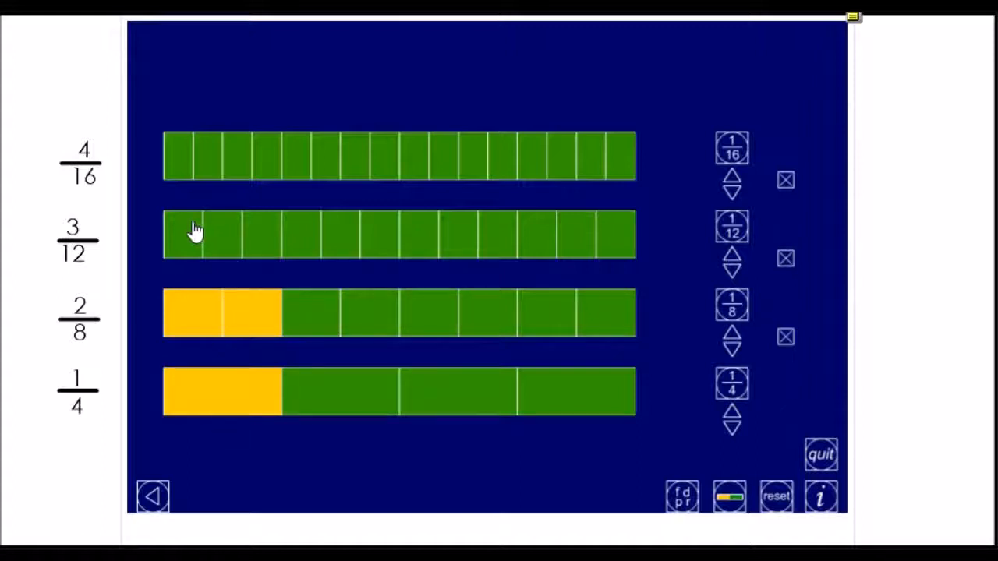
mouse_move(661, 226)
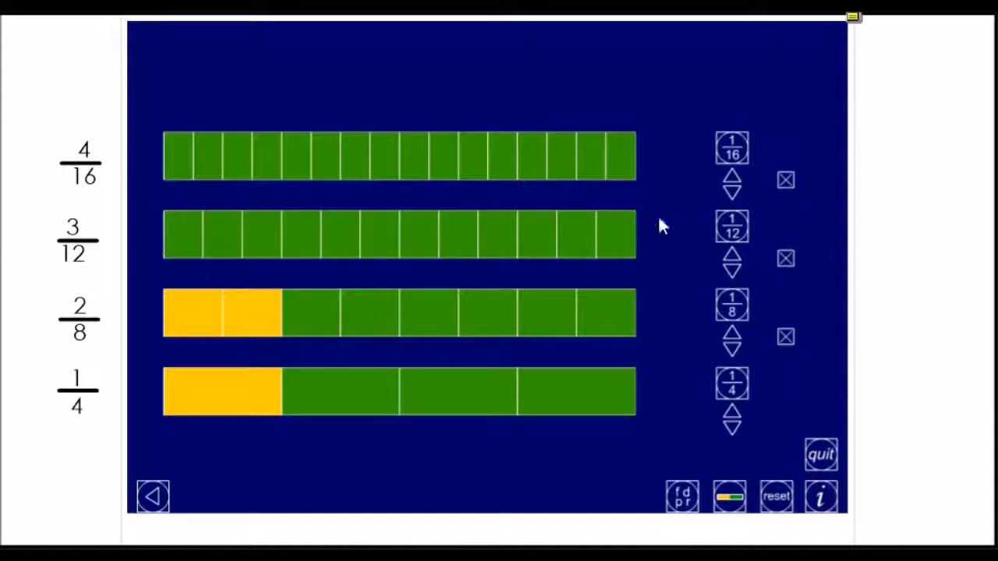
Shade the first three pieces of the twelfths bar to make 3/12
click(233, 234)
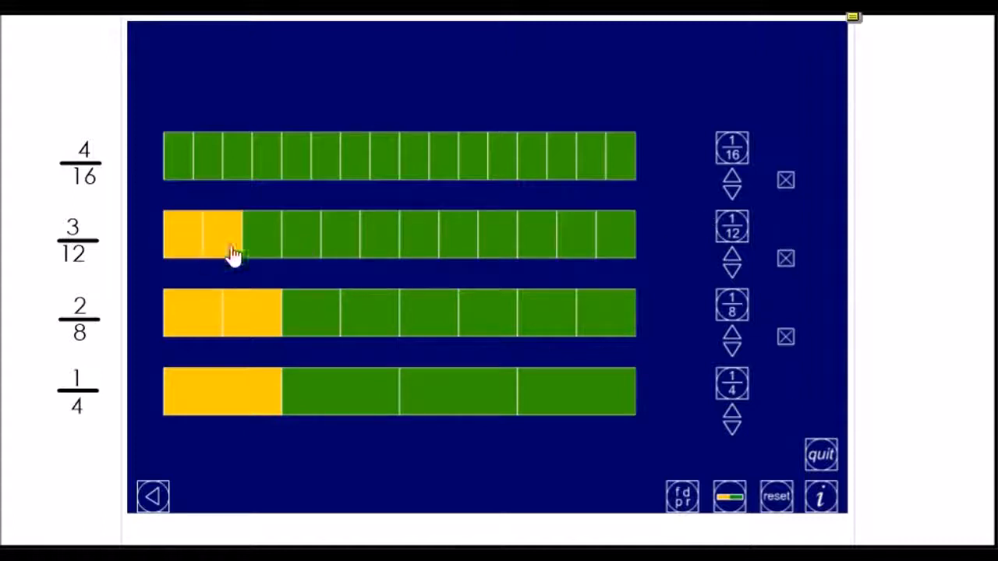
click(262, 233)
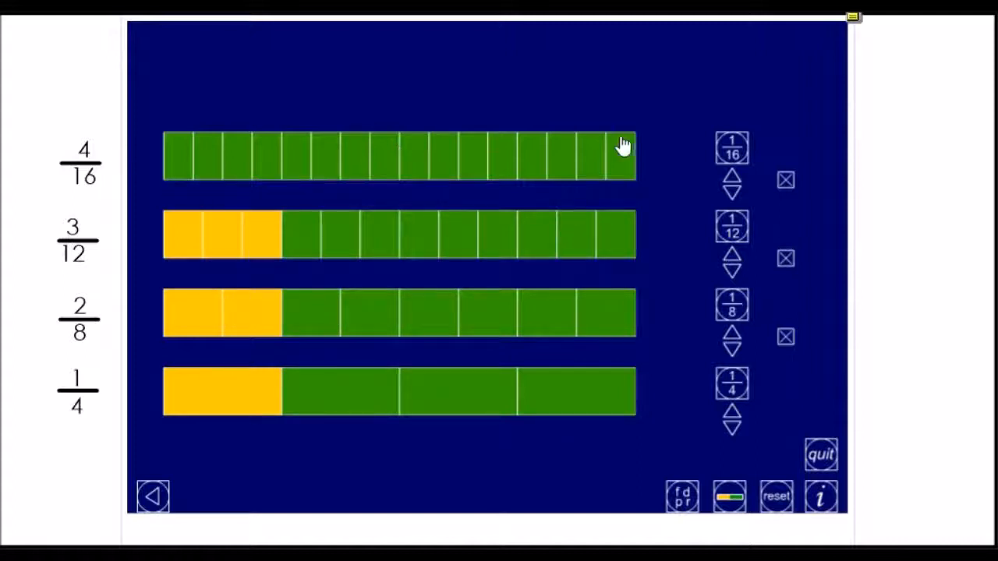
Shade the first four pieces of the sixteenths bar to make 4/16
click(181, 154)
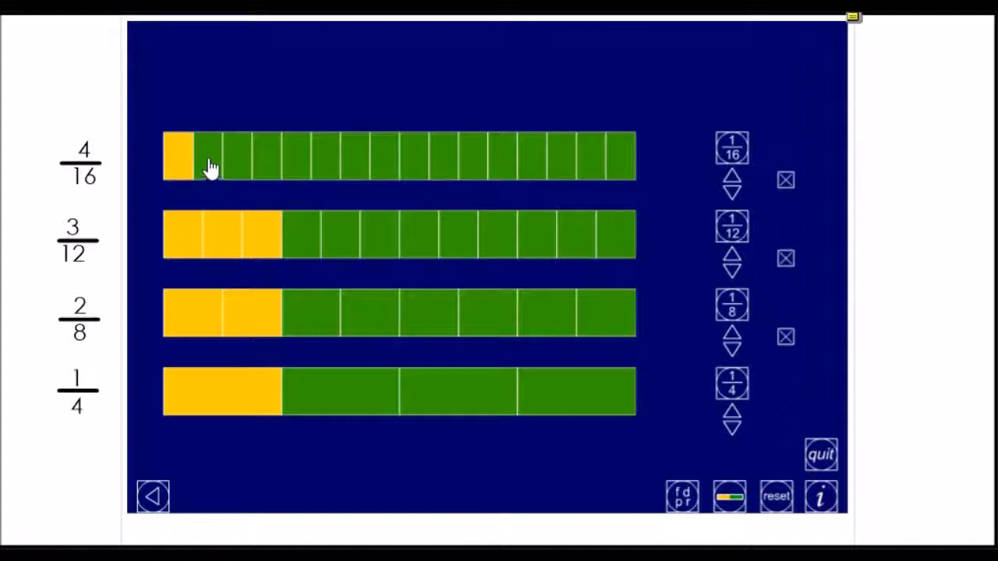
click(237, 156)
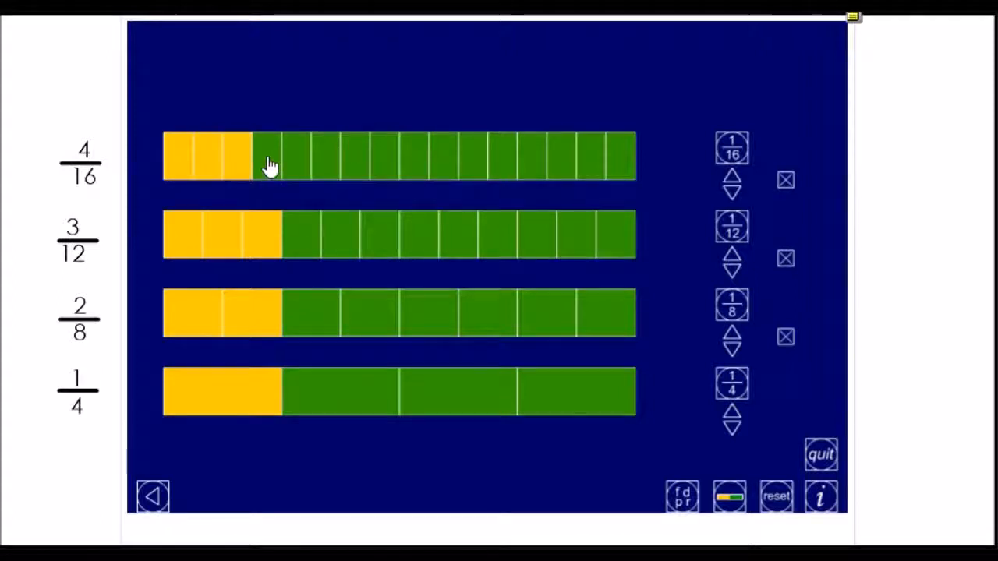
click(269, 156)
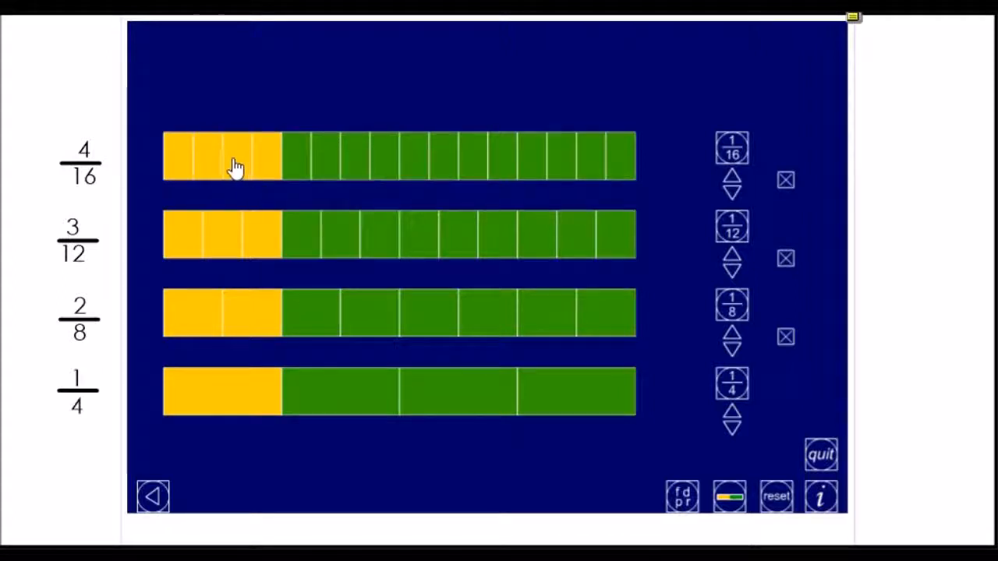
mouse_move(195, 399)
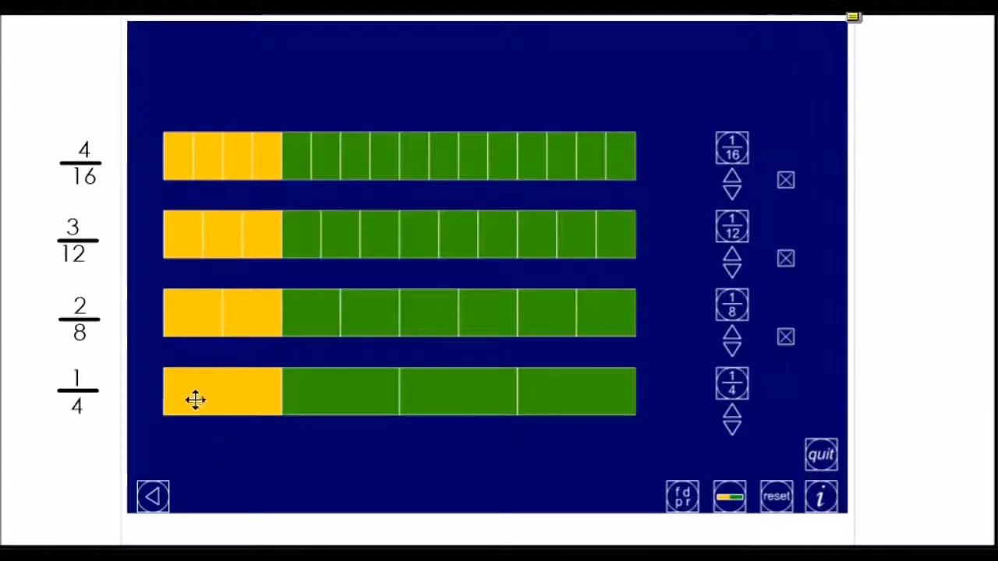
mouse_move(97, 402)
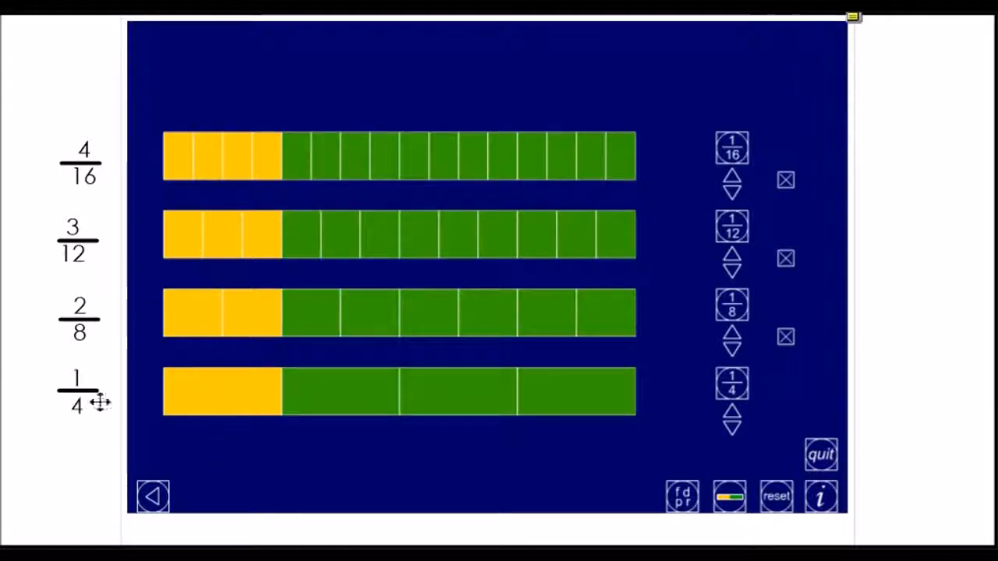